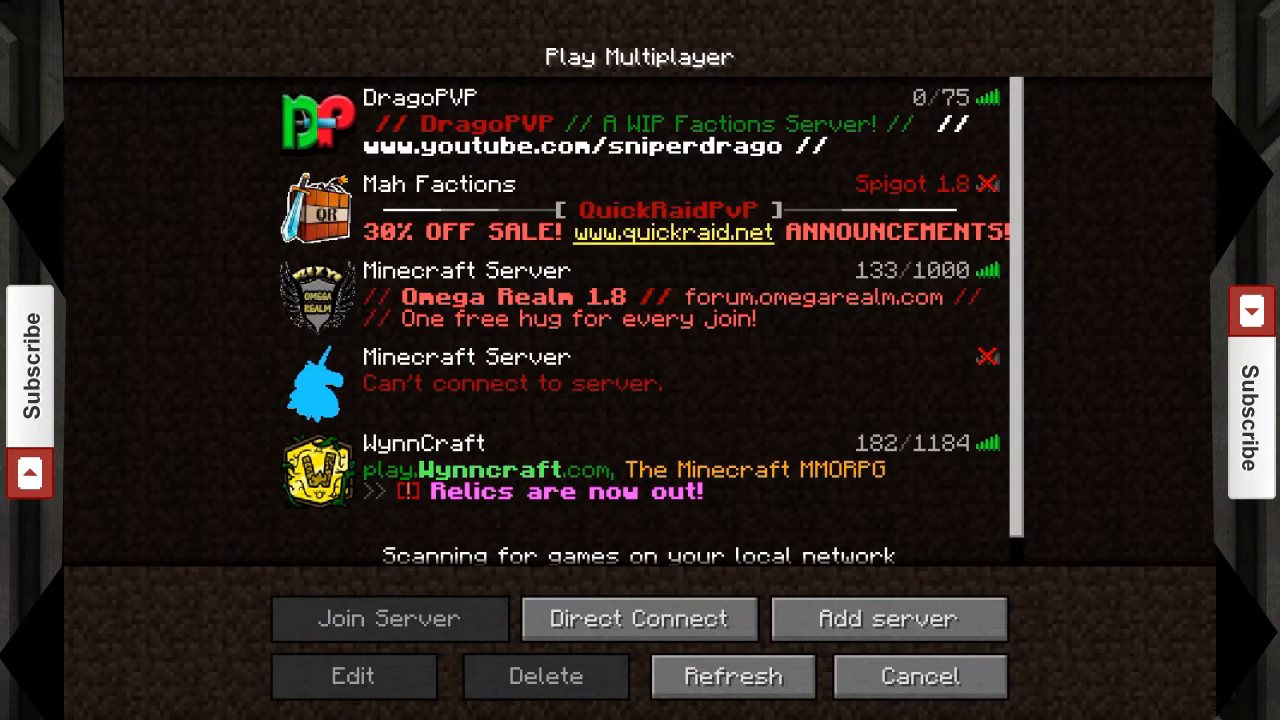
Step: Leave Minecraft's multiplayer screen to get back to the macOS desktop
left_click(640, 130)
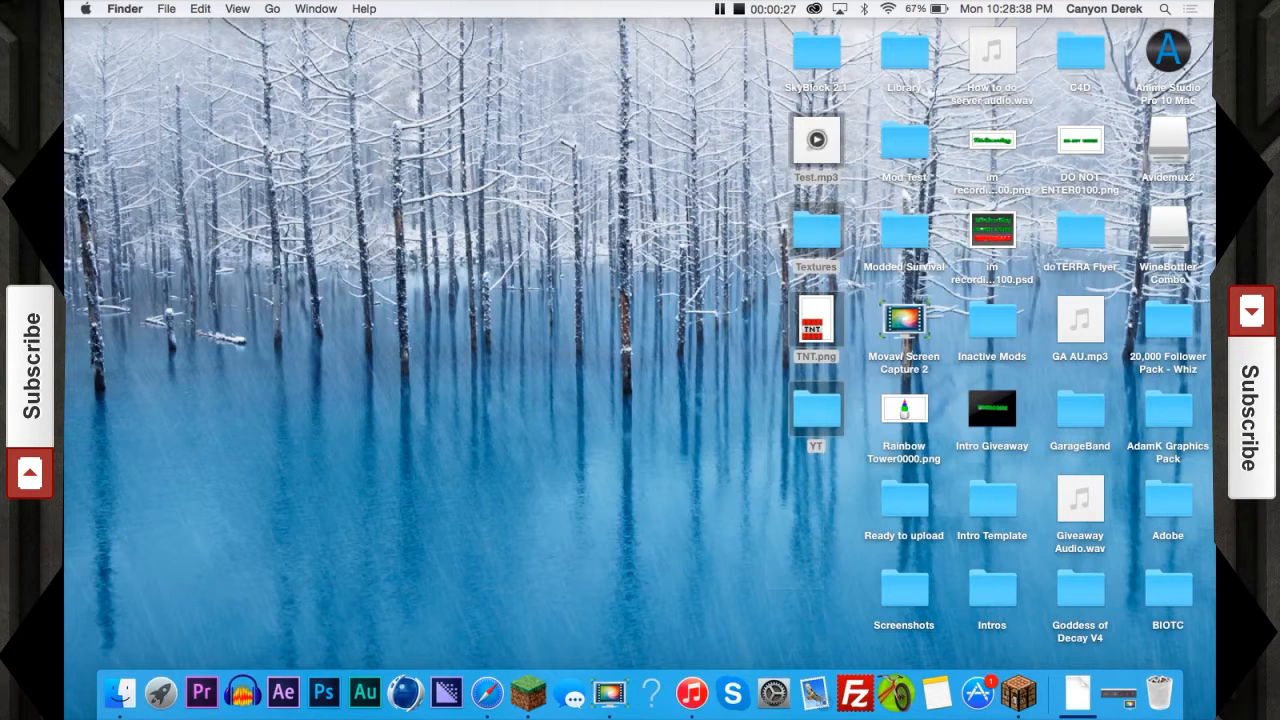
Step: Switch apps and launch FileZilla from the Dock
key("cmd+tab")
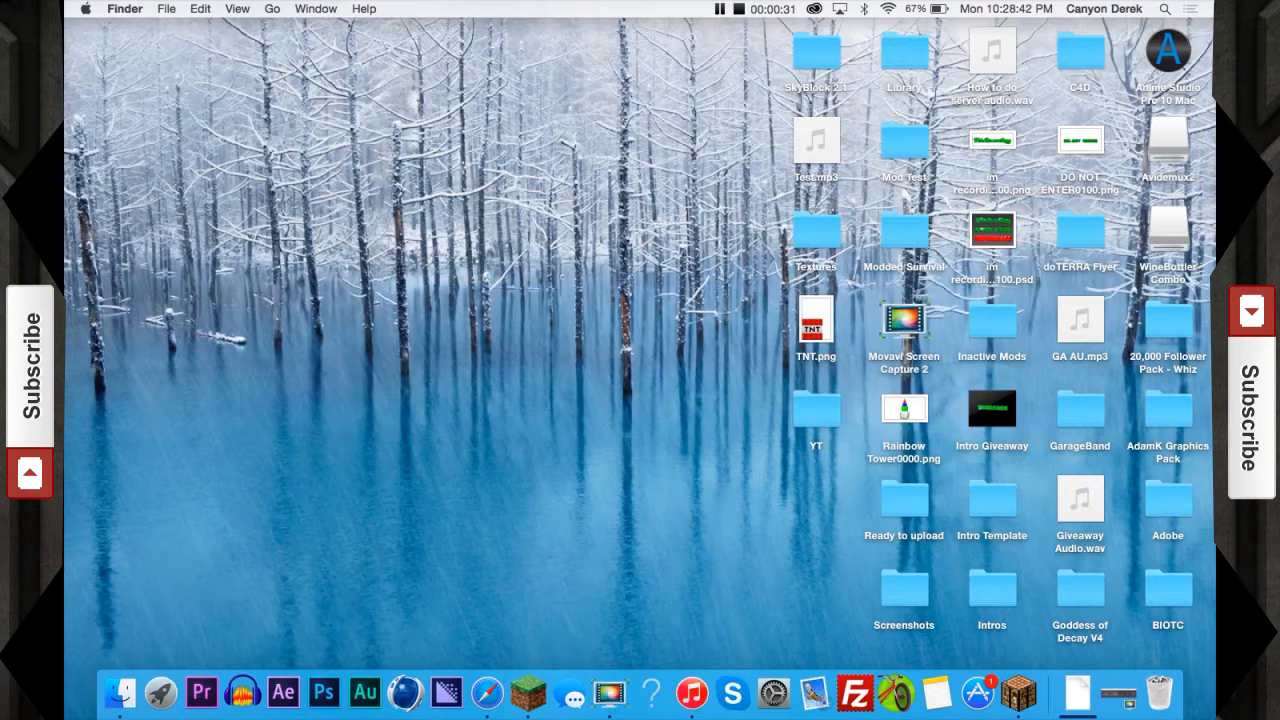
mouse_move(855, 694)
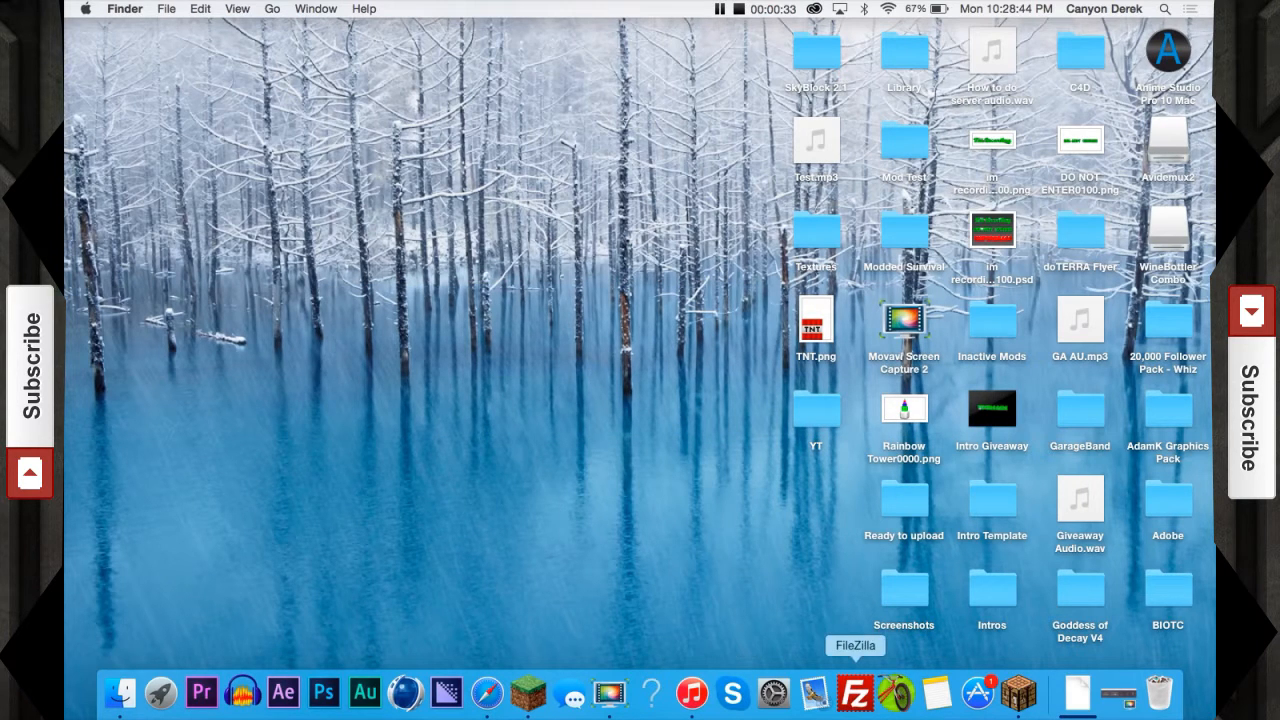
mouse_move(702, 687)
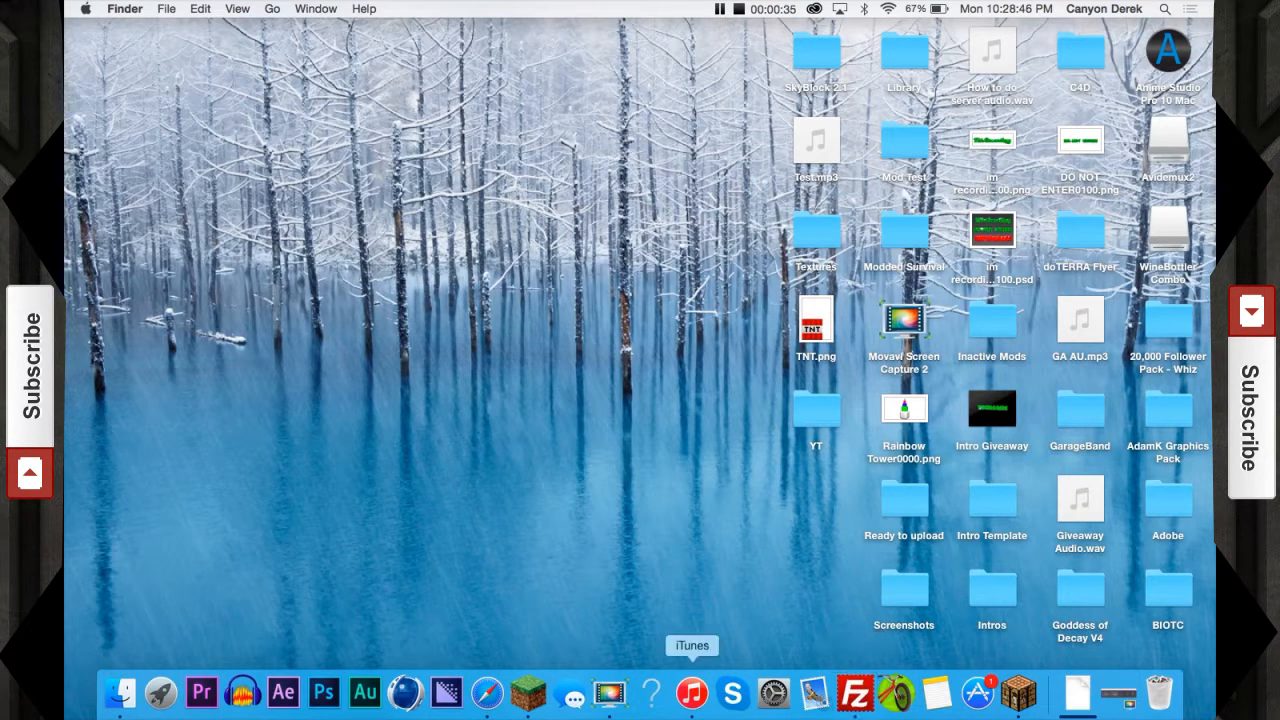
left_click(852, 689)
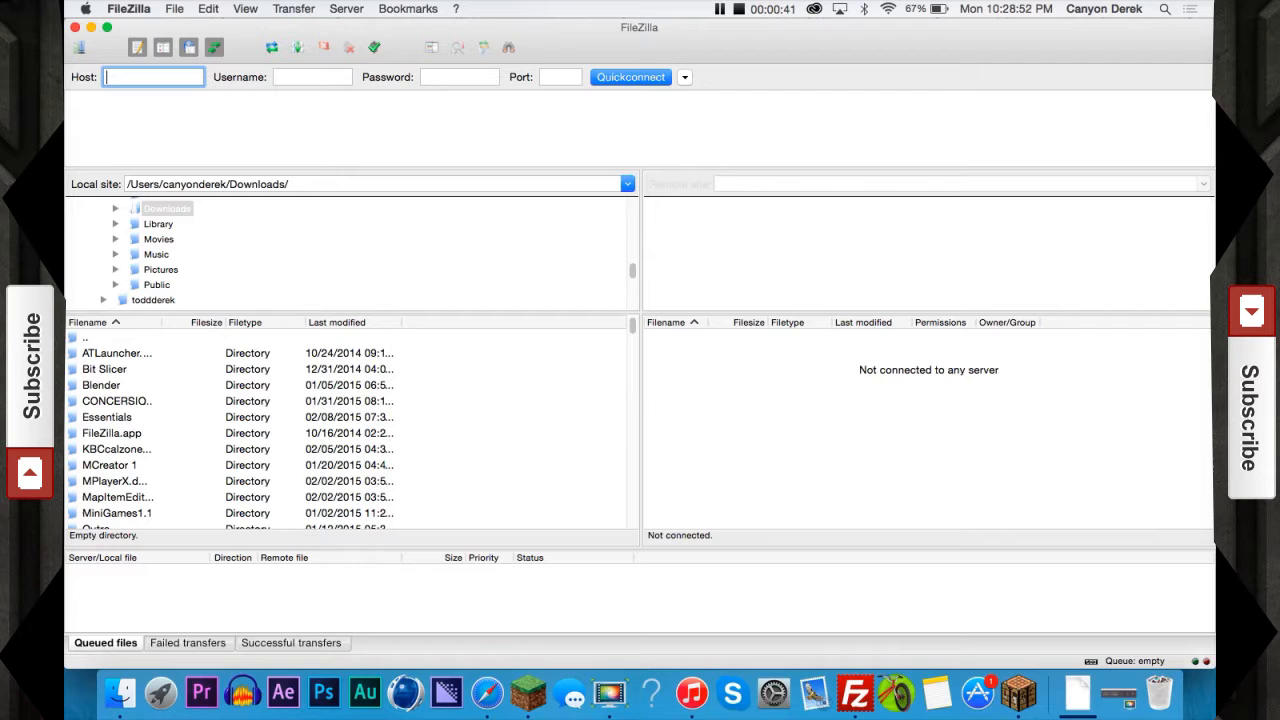
Step: Connect to the saved server from the Quickconnect history
left_click(685, 77)
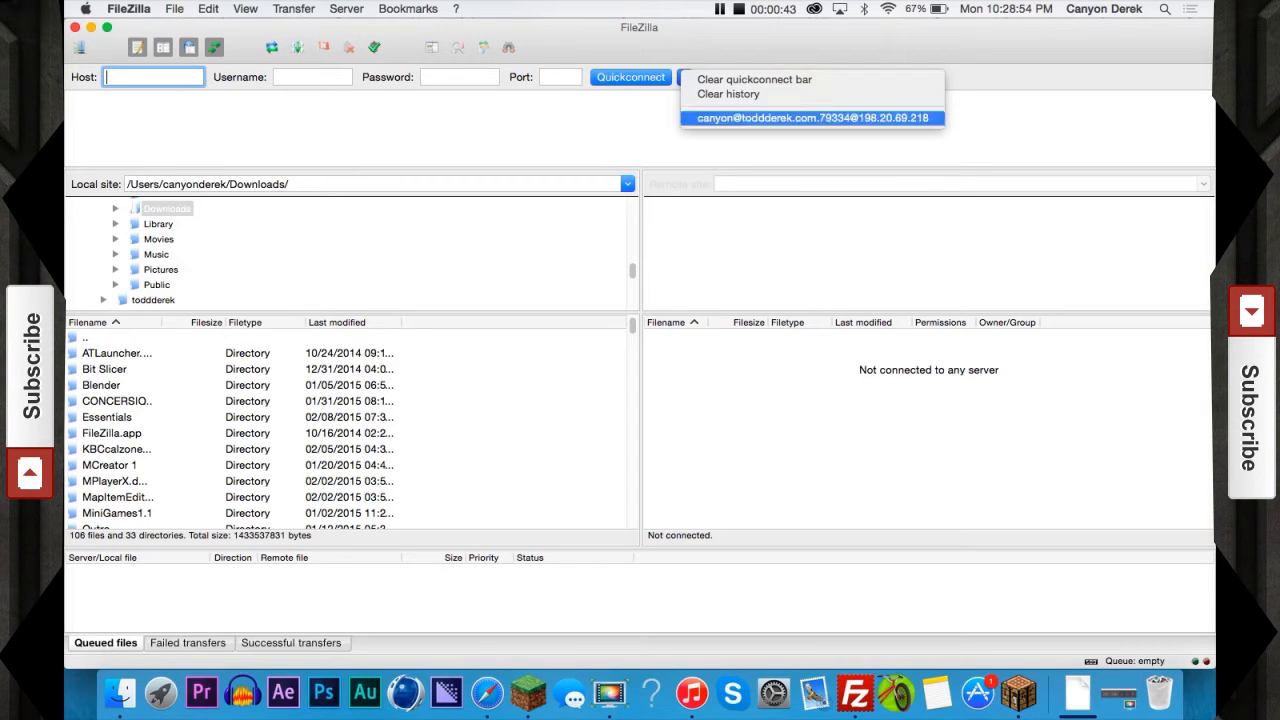
left_click(816, 117)
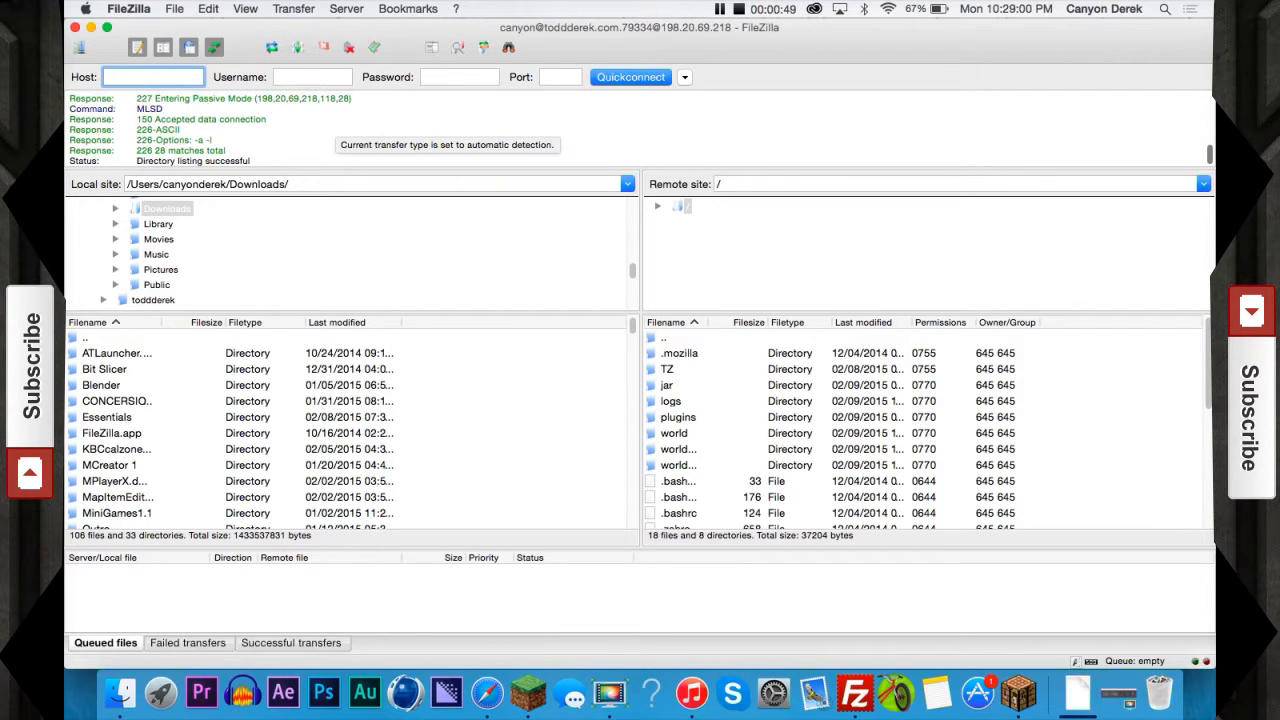
Step: Open server.properties with View/Edit to download it for editing
scroll("down", 3)
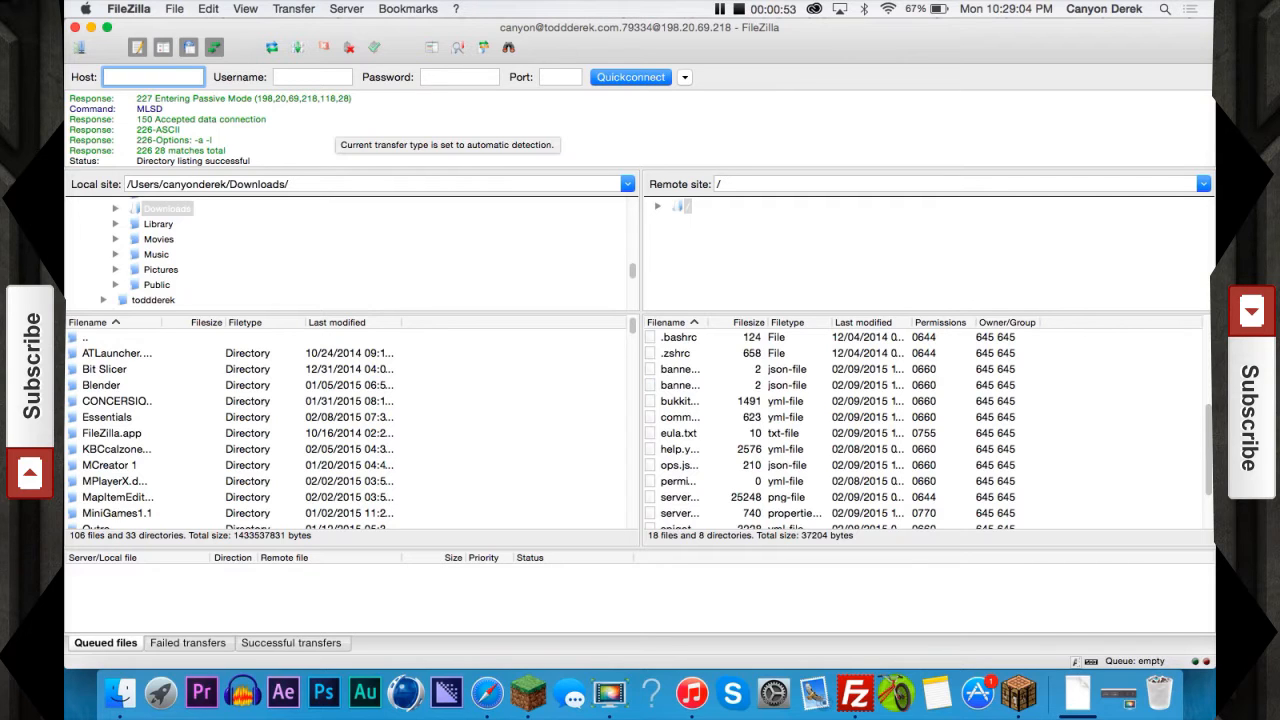
right_click(680, 513)
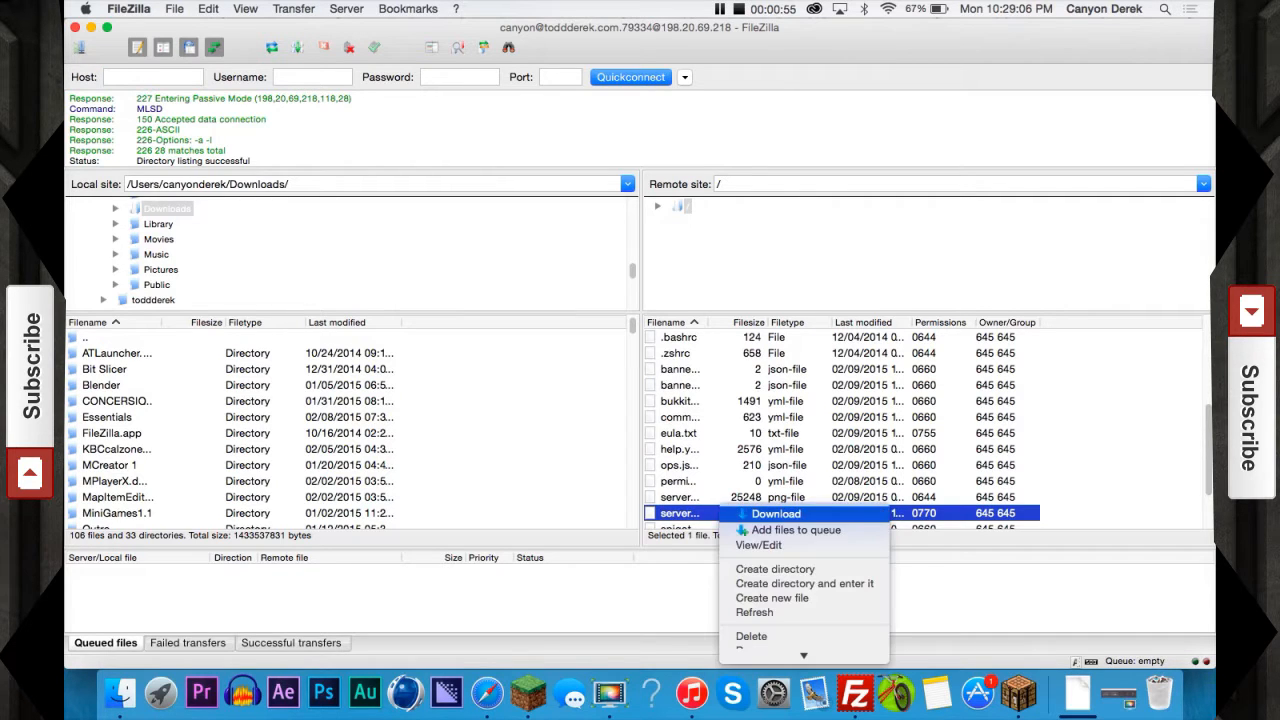
left_click(776, 514)
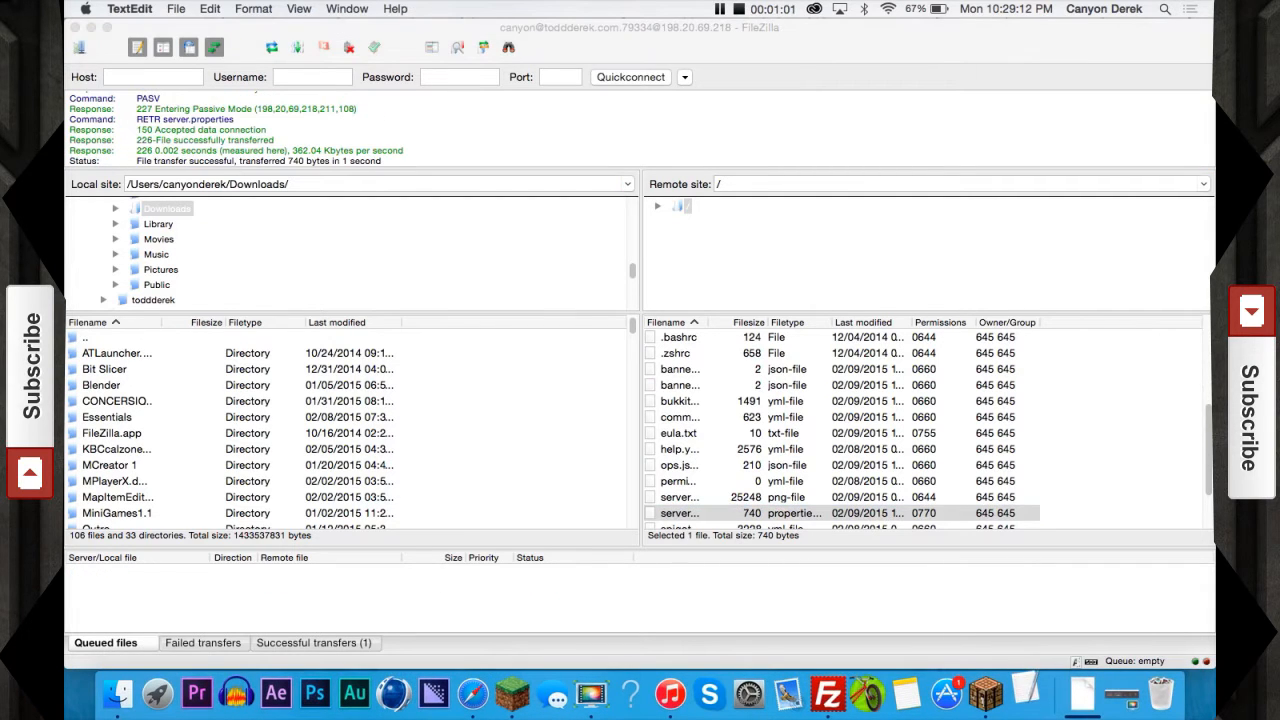
Step: Bring server.properties to the front in TextEdit and scroll to the motd line
double_click(680, 513)
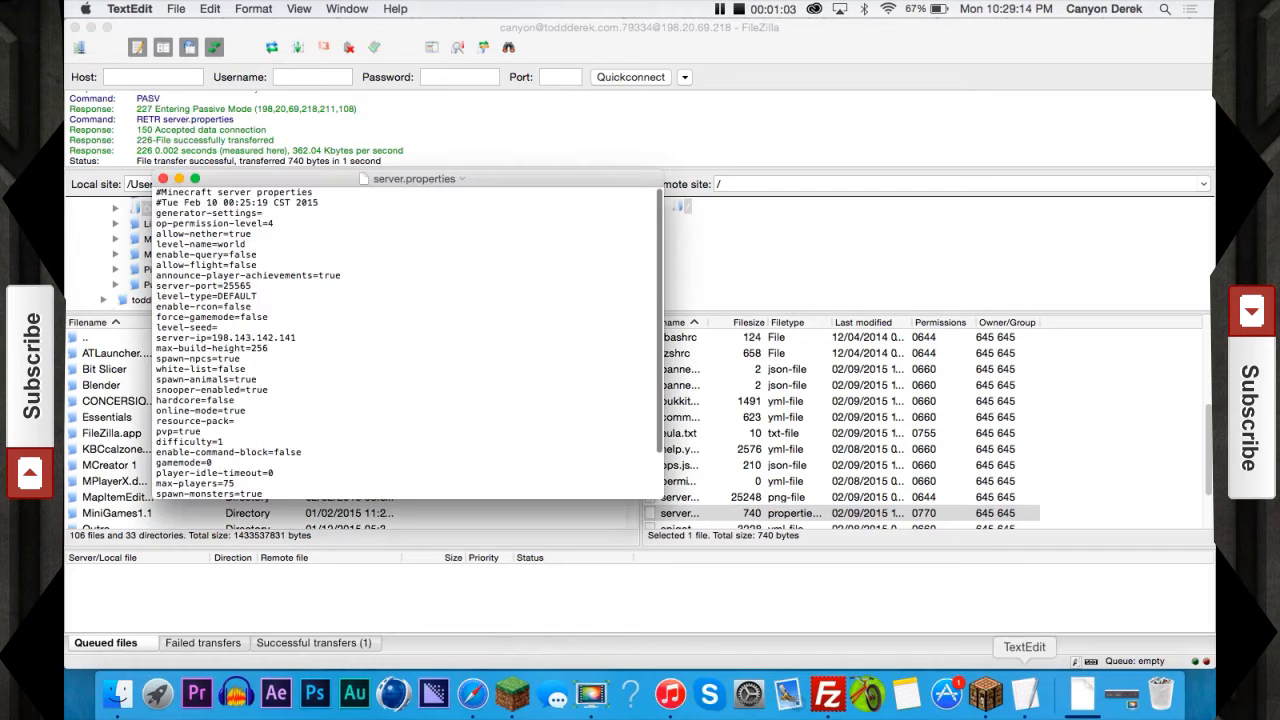
scroll("down", 3)
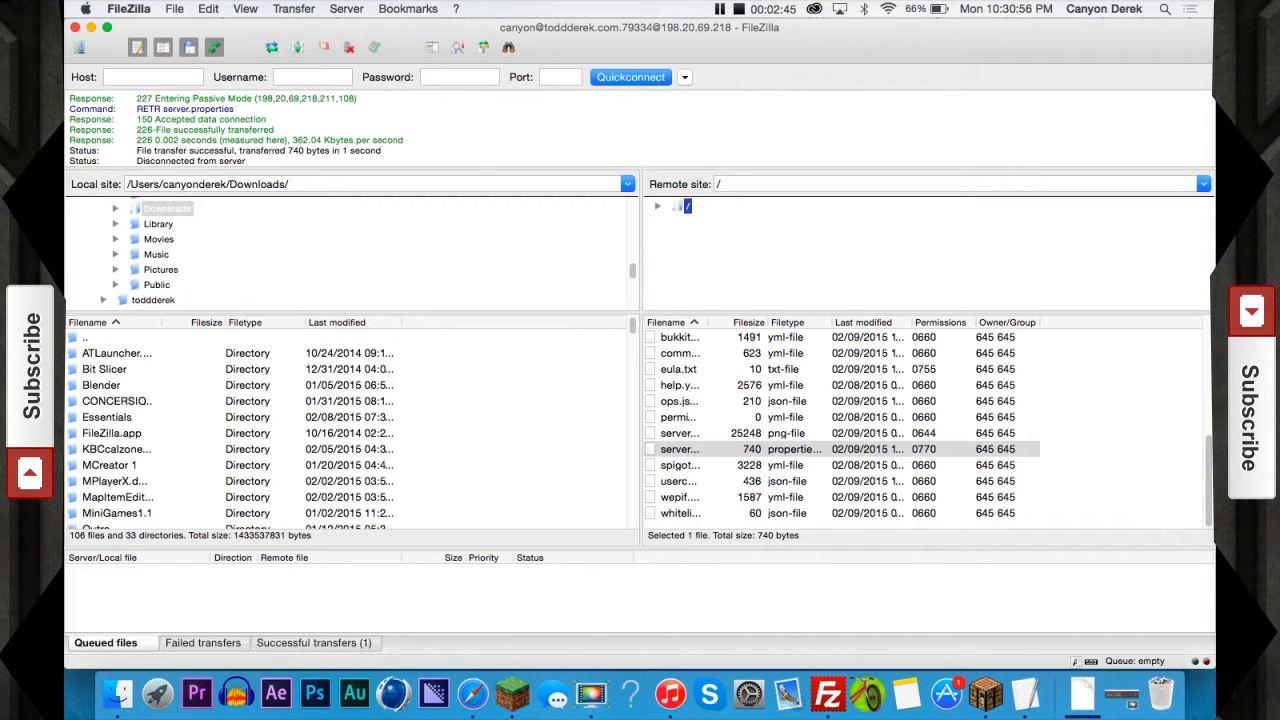
Step: Confirm the edited file's upload, then return to the Minecraft window
double_click(680, 449)
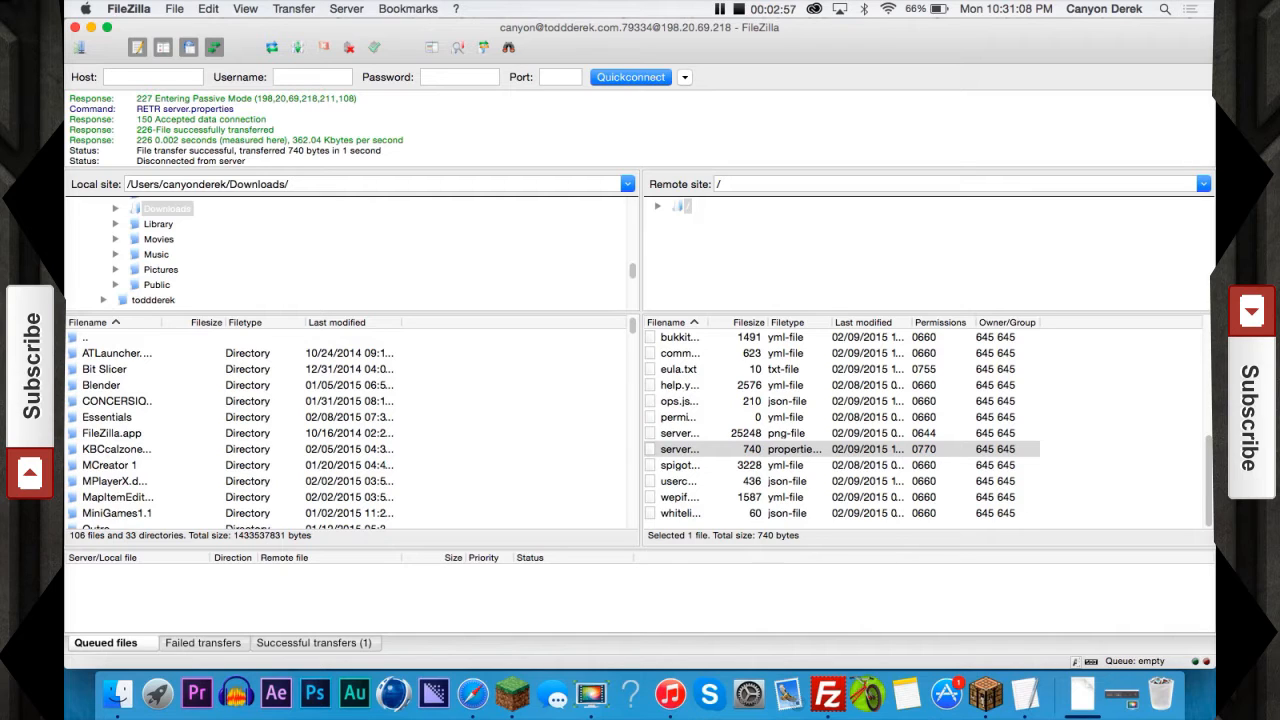
left_click(680, 449)
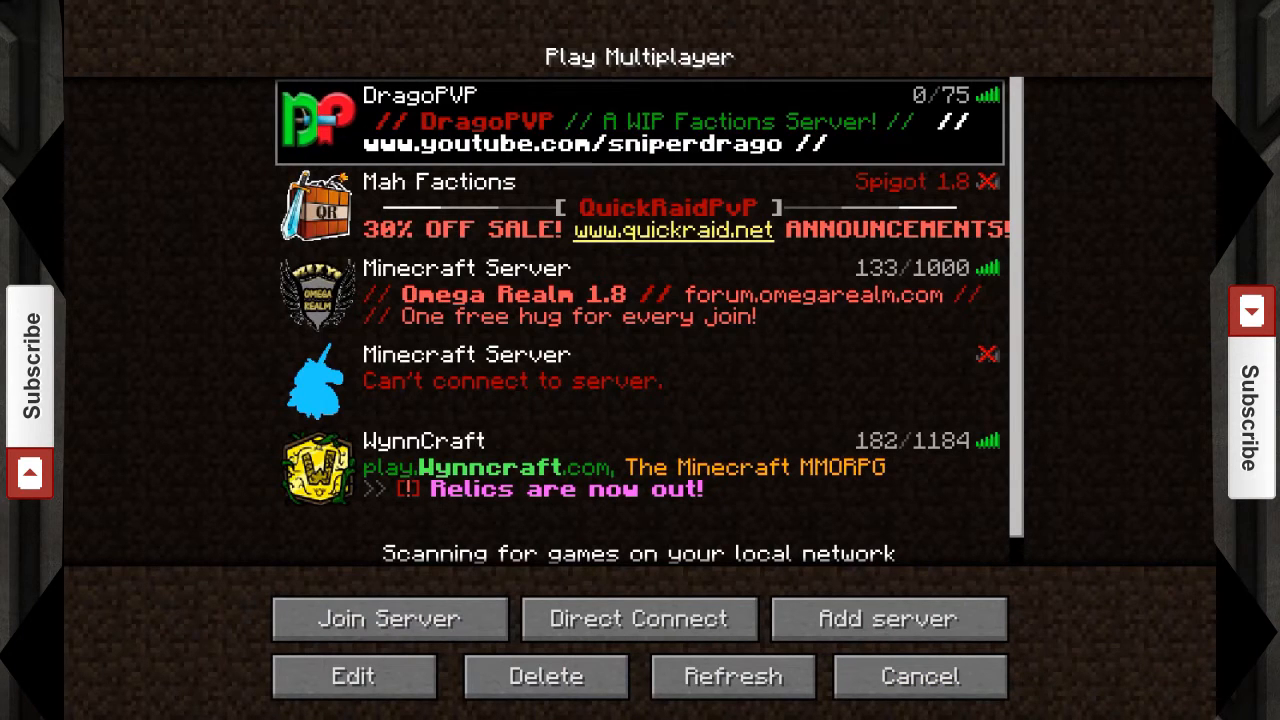
Step: Join DragoPVP, which now shows its red, bold server message
scroll("down", 3)
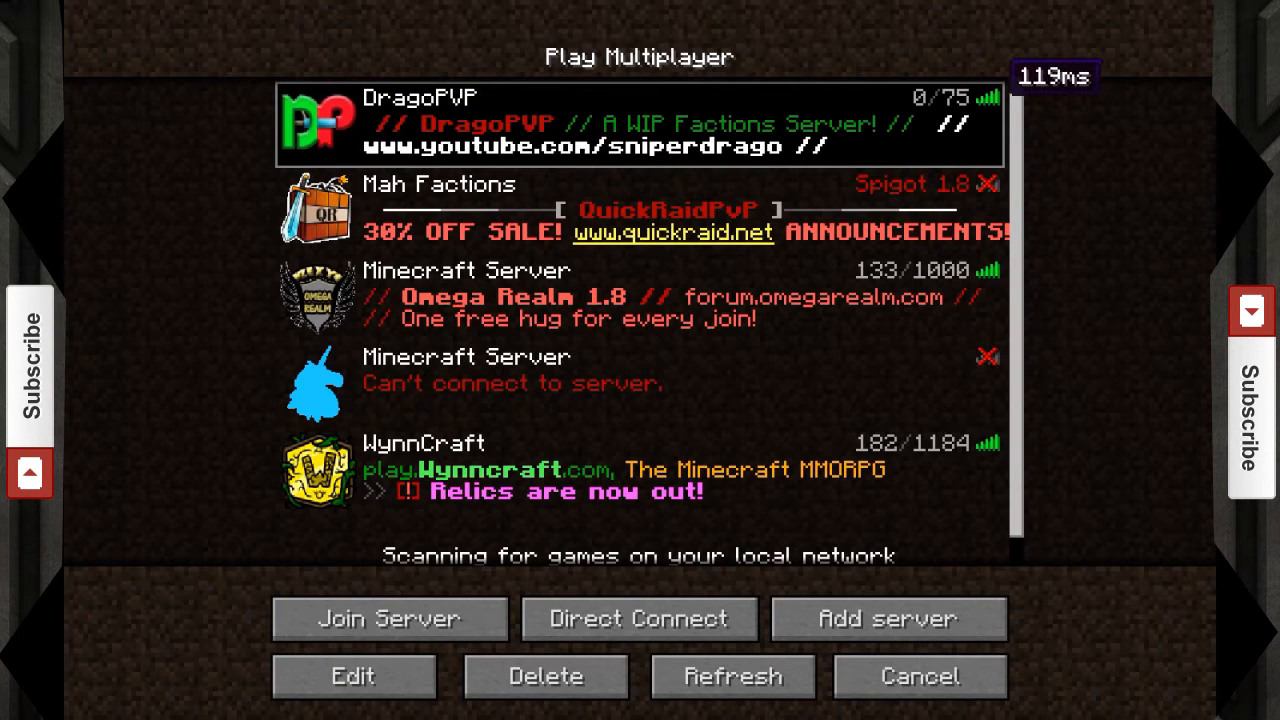
left_click(389, 618)
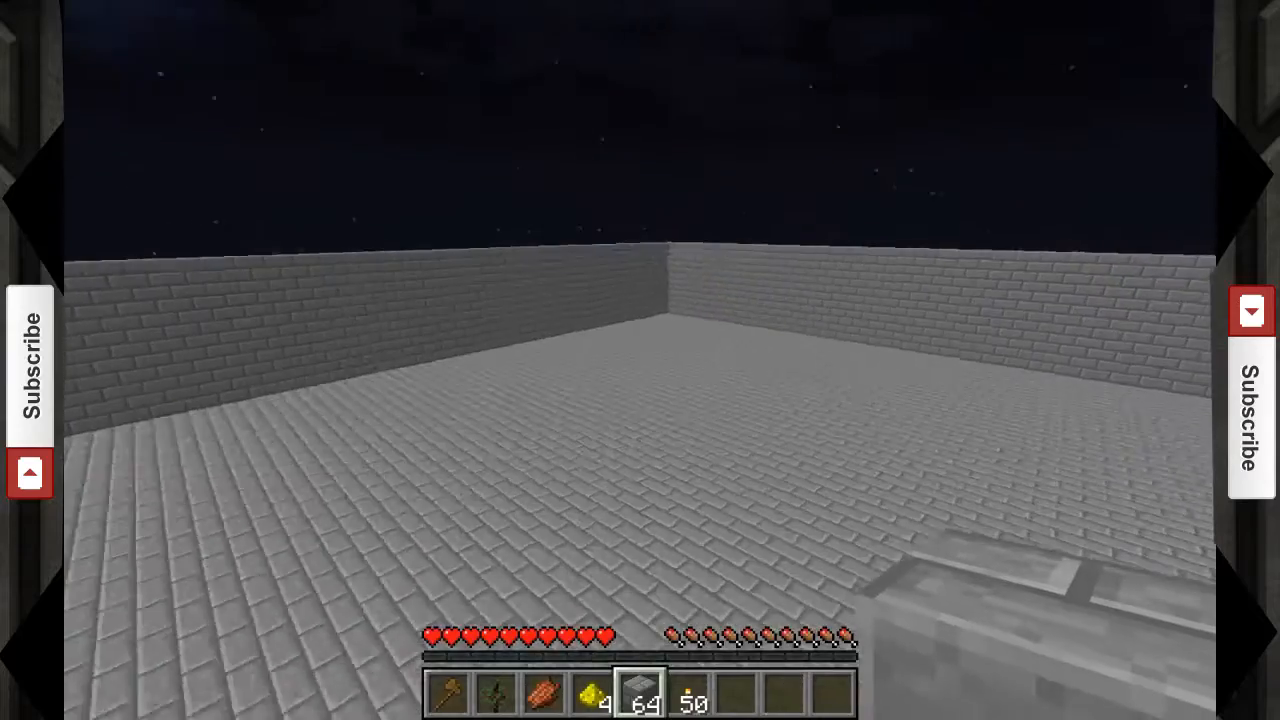
mouse_move(640, 361)
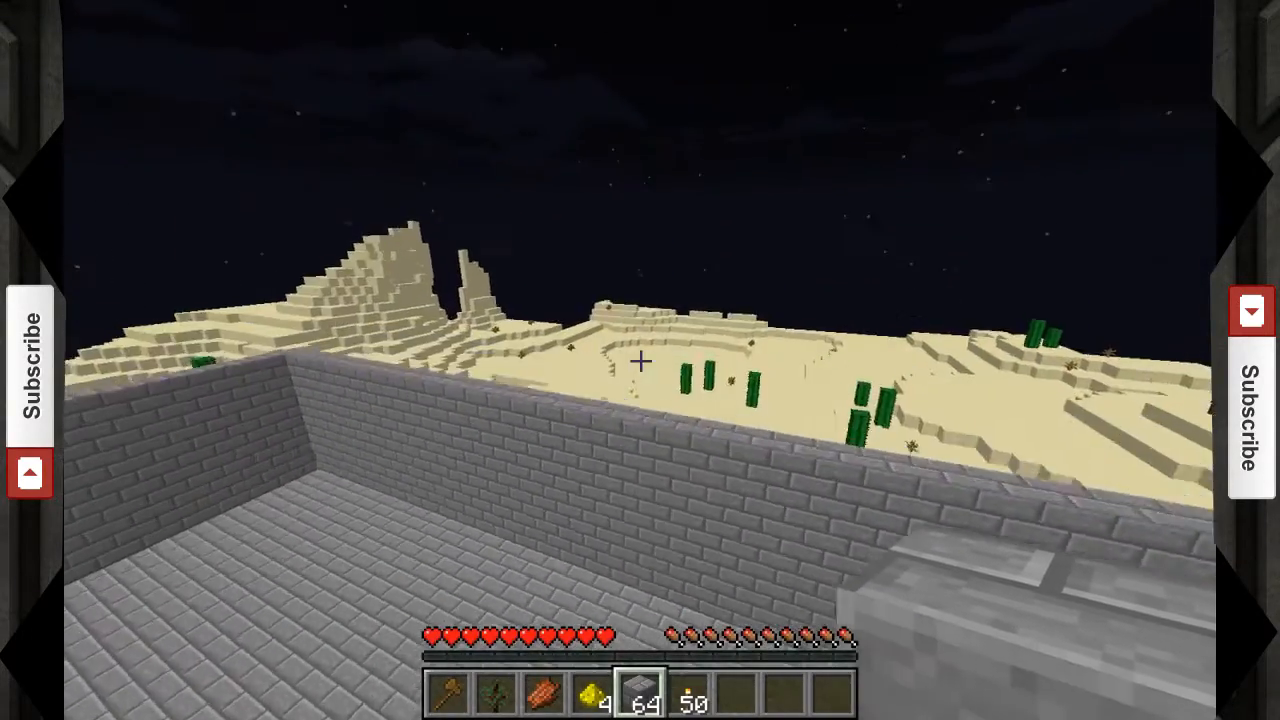
mouse_move(640, 360)
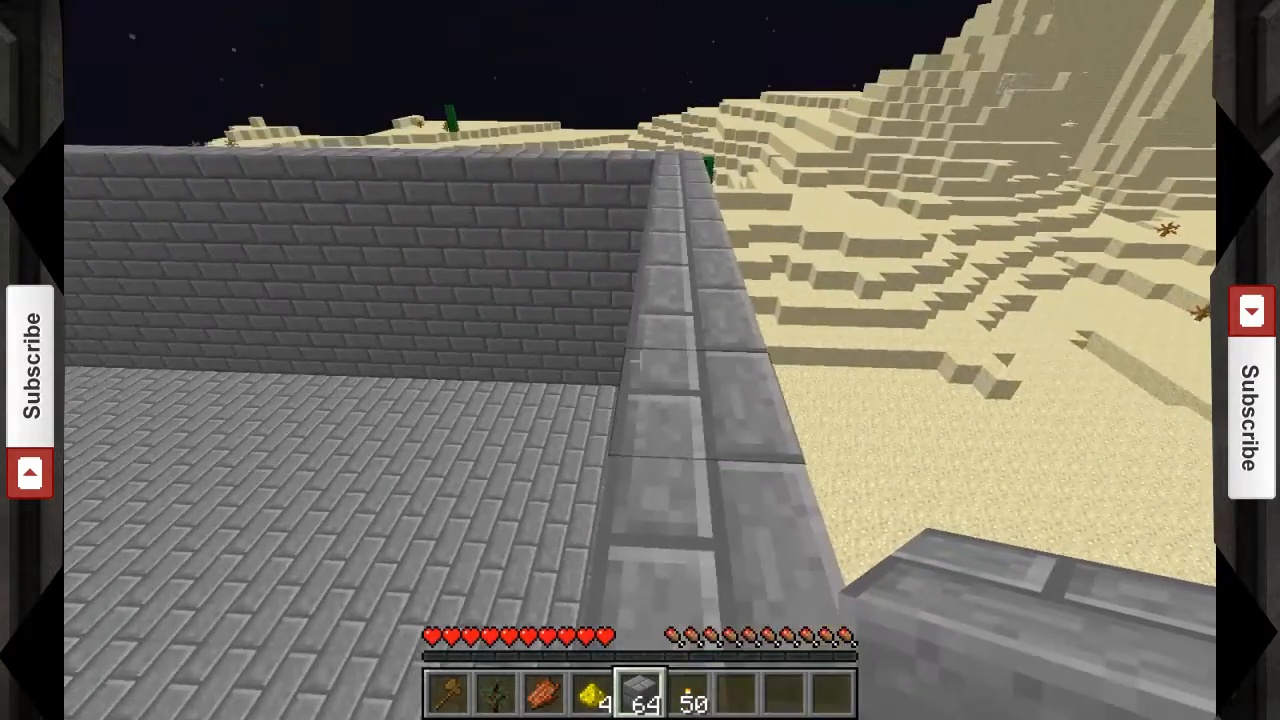
mouse_move(640, 360)
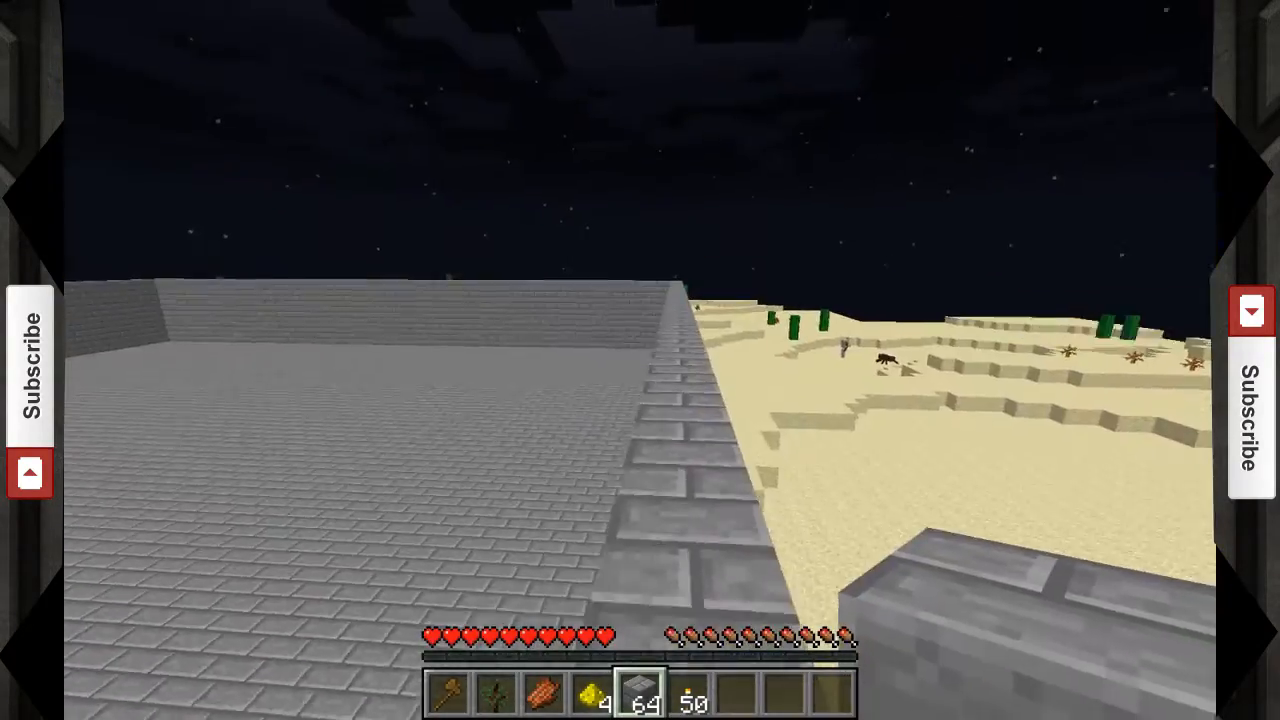
mouse_move(640, 360)
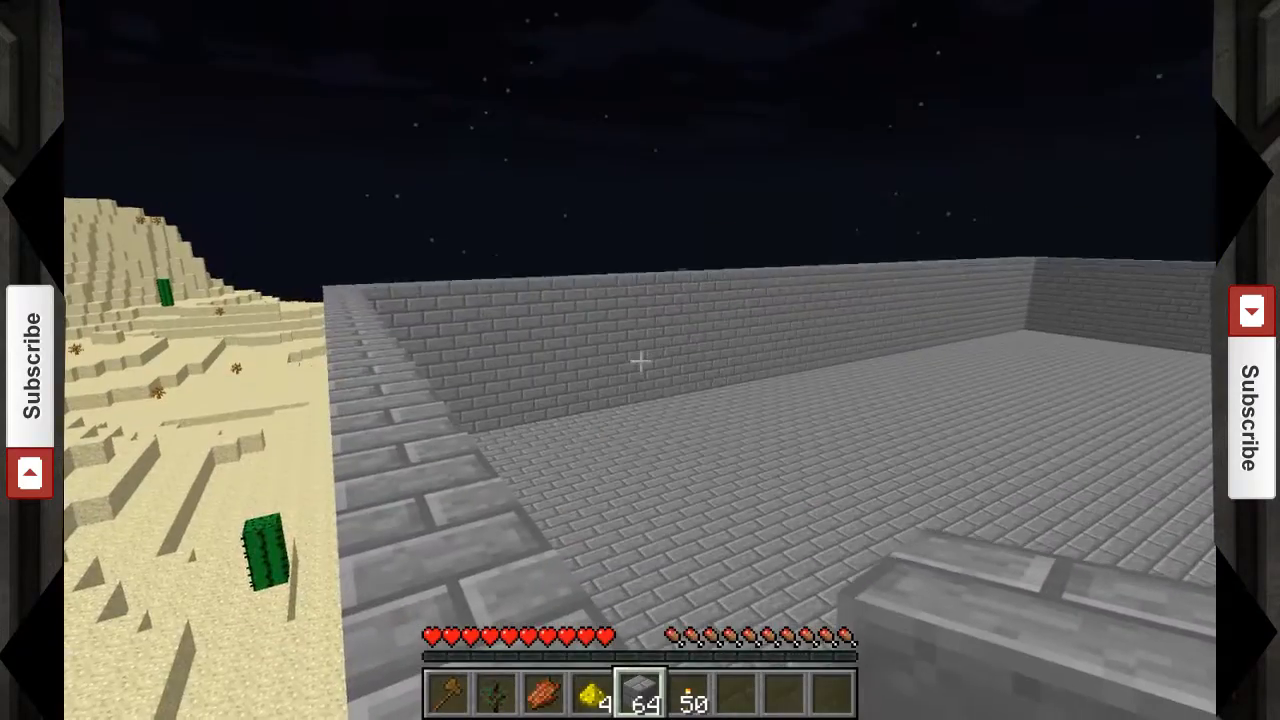